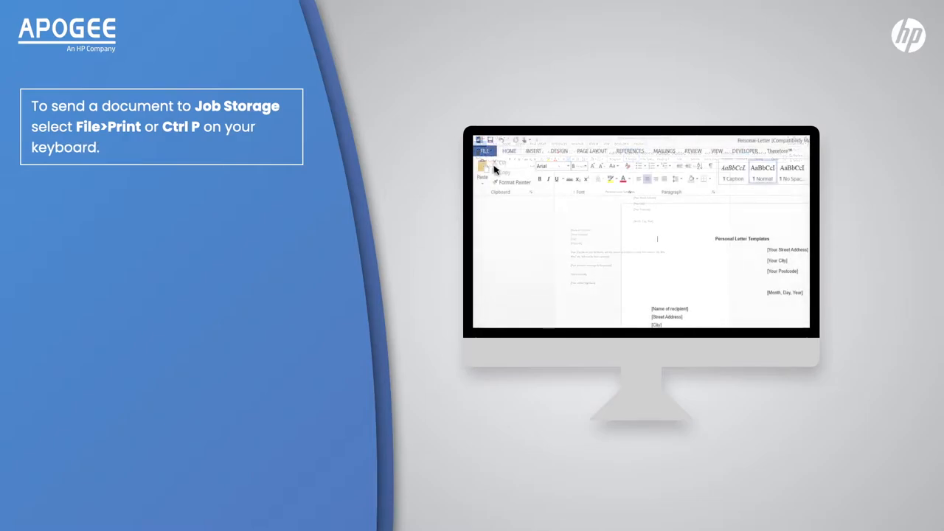
Reach Word's Print settings and bring up the HP Color LaserJet's Printer Properties dialog.
{"action": "left_click", "coordinate": [484, 150]}
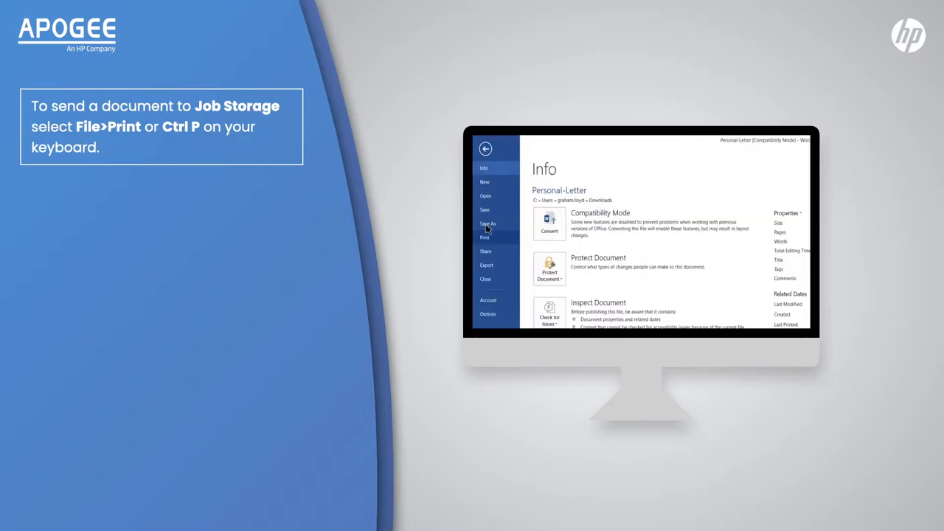
{"action": "left_click", "coordinate": [485, 238]}
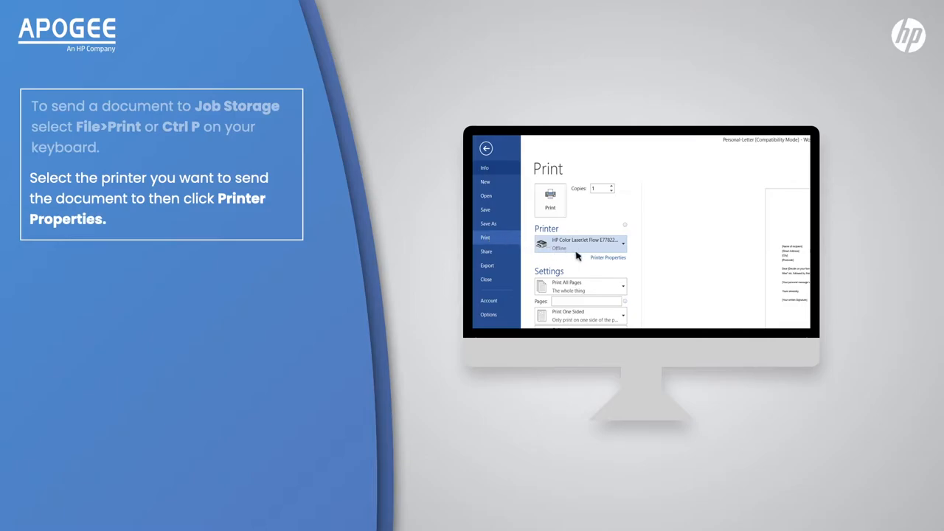
{"action": "left_click", "coordinate": [607, 257]}
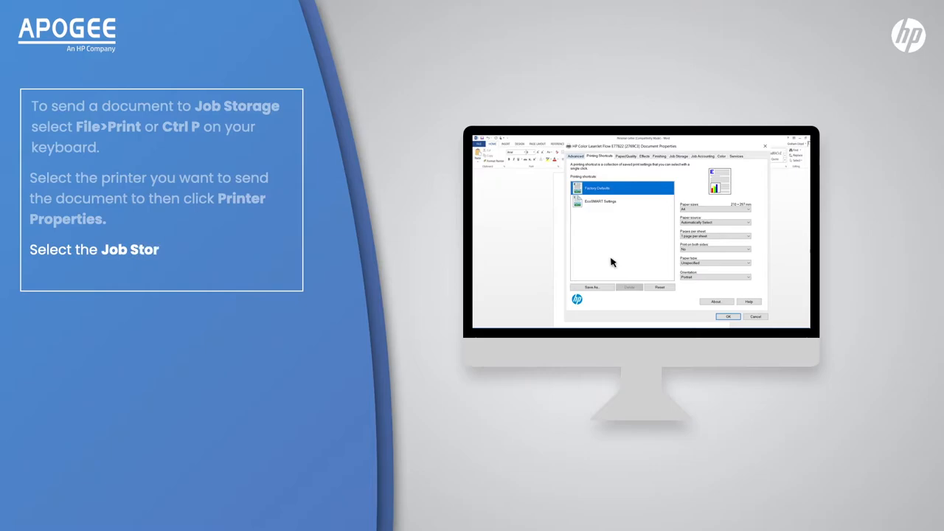
{"action": "mouse_move", "coordinate": [626, 242]}
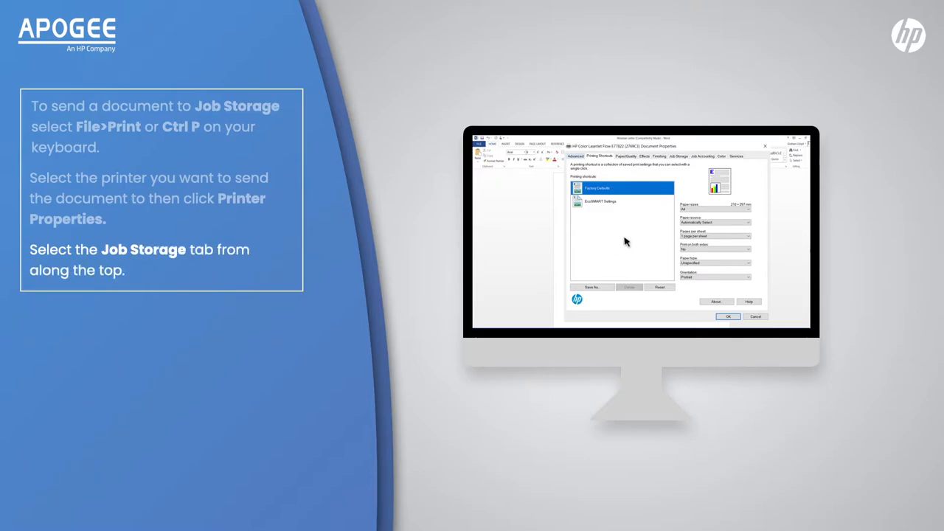
Show the driver's Job Storage settings with modes such as Off and Print and Hold.
{"action": "left_click", "coordinate": [679, 156]}
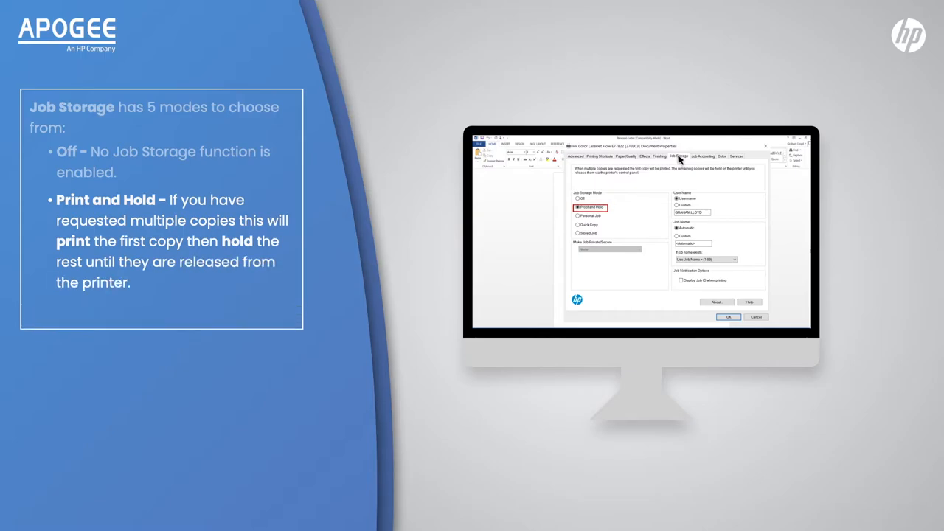
Choose Personal Job storage mode and make the job private with PIN to print.
{"action": "left_click", "coordinate": [578, 216]}
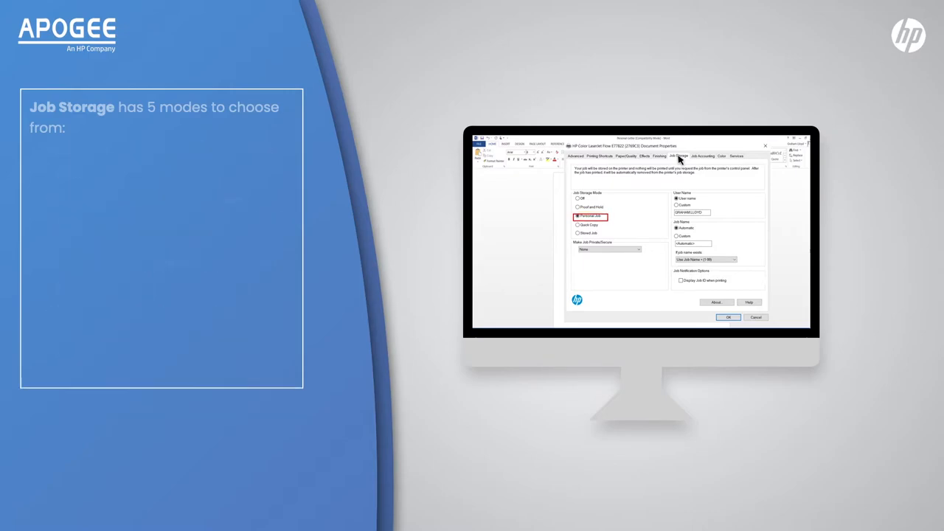
{"action": "left_click", "coordinate": [578, 224]}
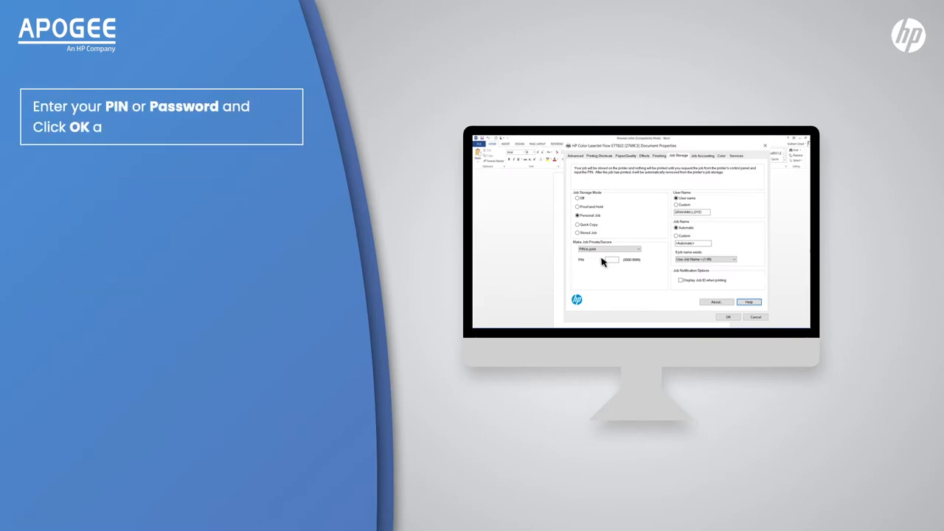
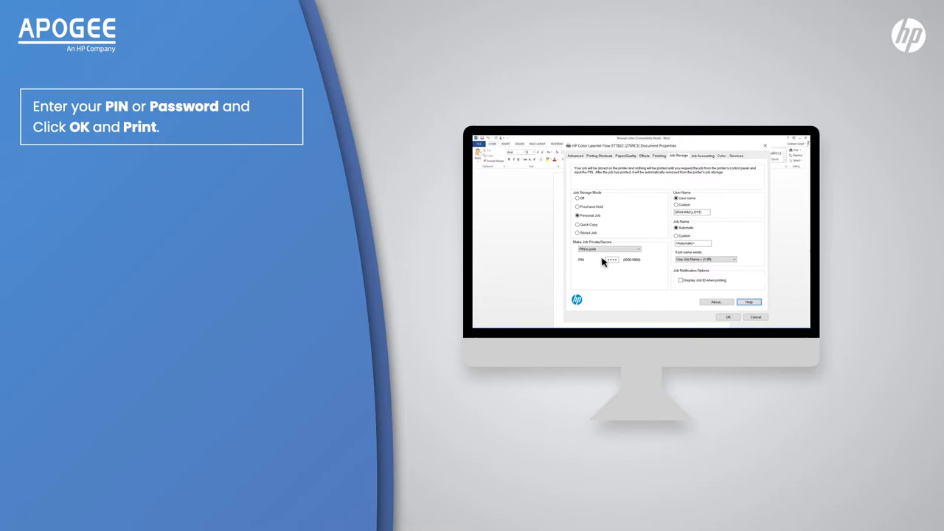
{"action": "left_click", "coordinate": [727, 316]}
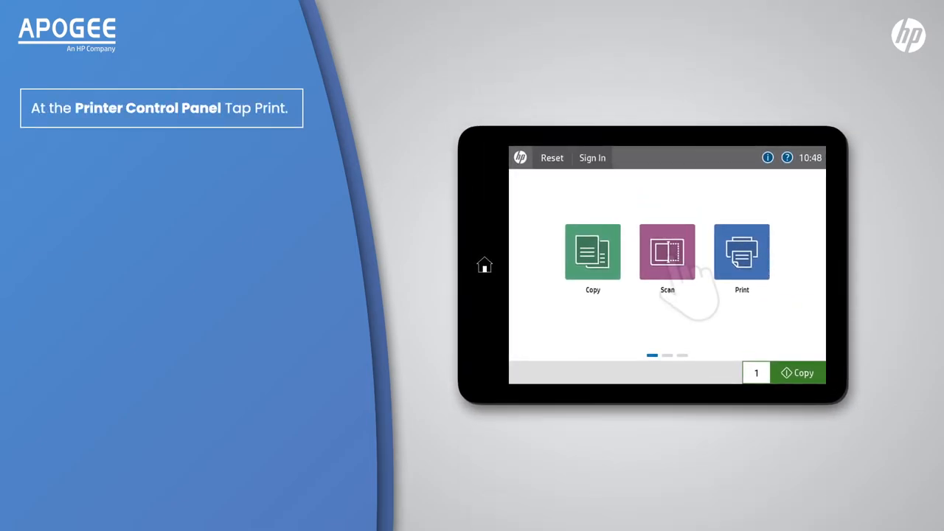
From the control panel home, go to Print and then Print from Job Storage.
{"action": "left_click", "coordinate": [740, 251]}
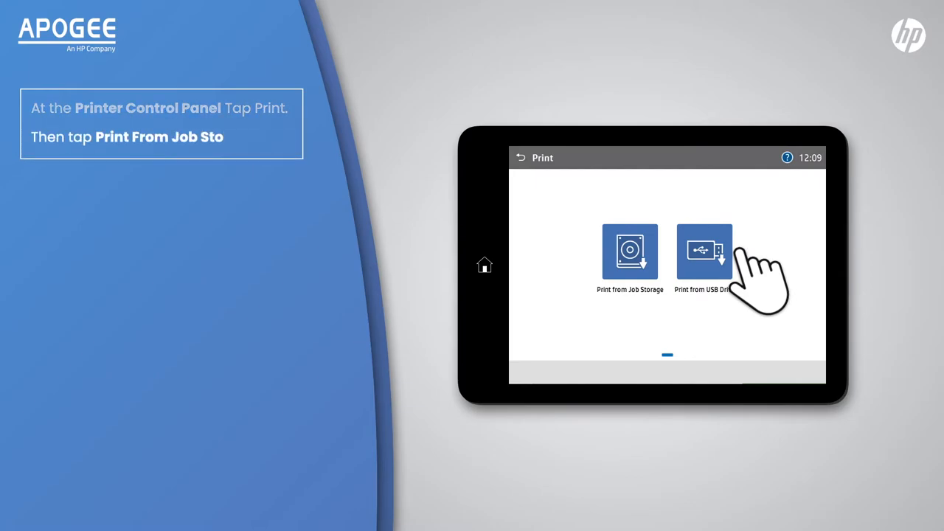
{"action": "left_click", "coordinate": [630, 251]}
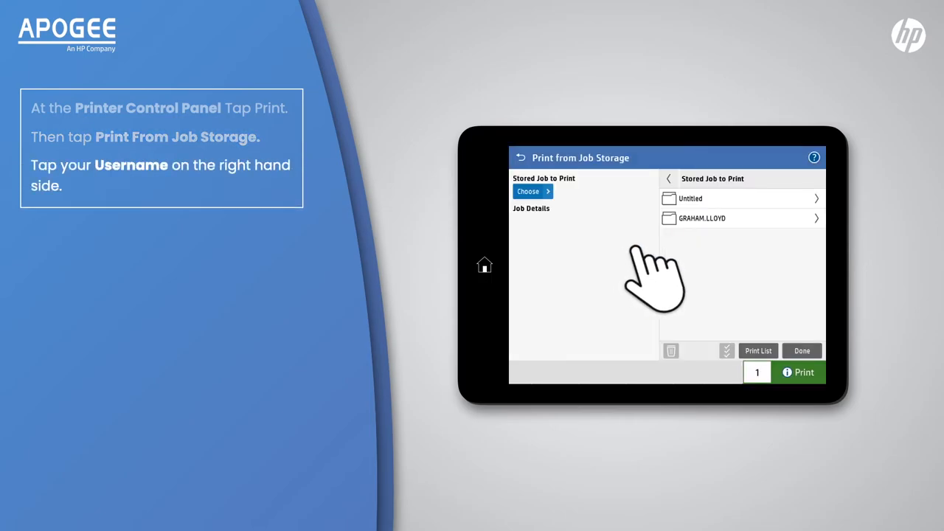
Enter the user's stored job folder and unlock private jobs with the PIN, revealing Document1.
{"action": "left_click", "coordinate": [738, 218]}
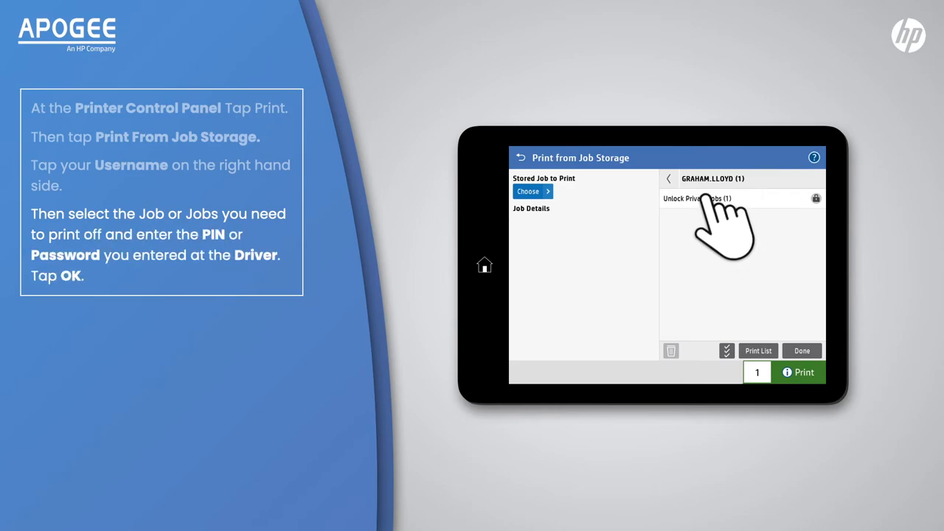
{"action": "left_click", "coordinate": [694, 198]}
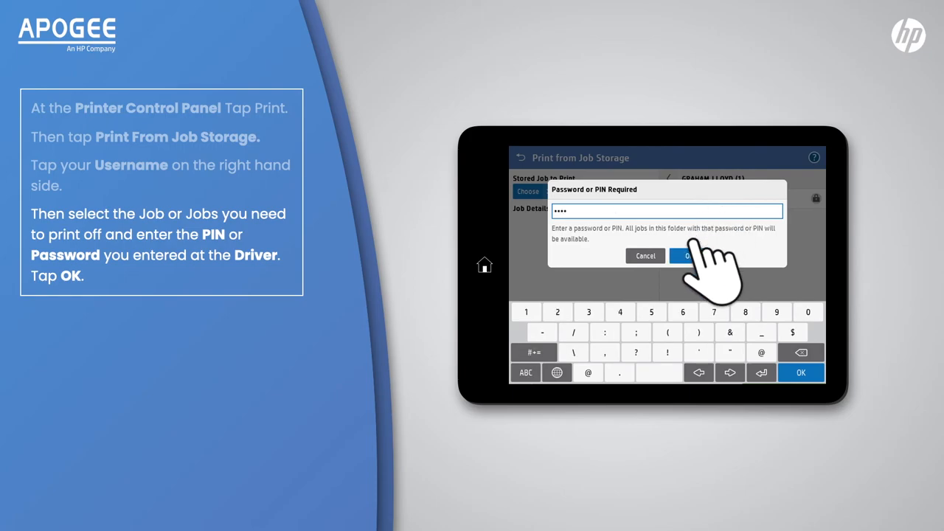
{"action": "left_click", "coordinate": [688, 256]}
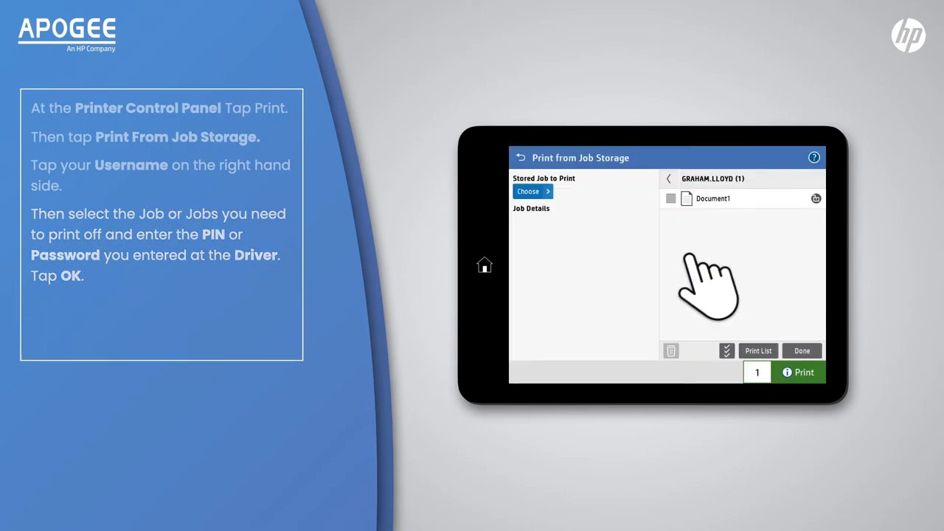